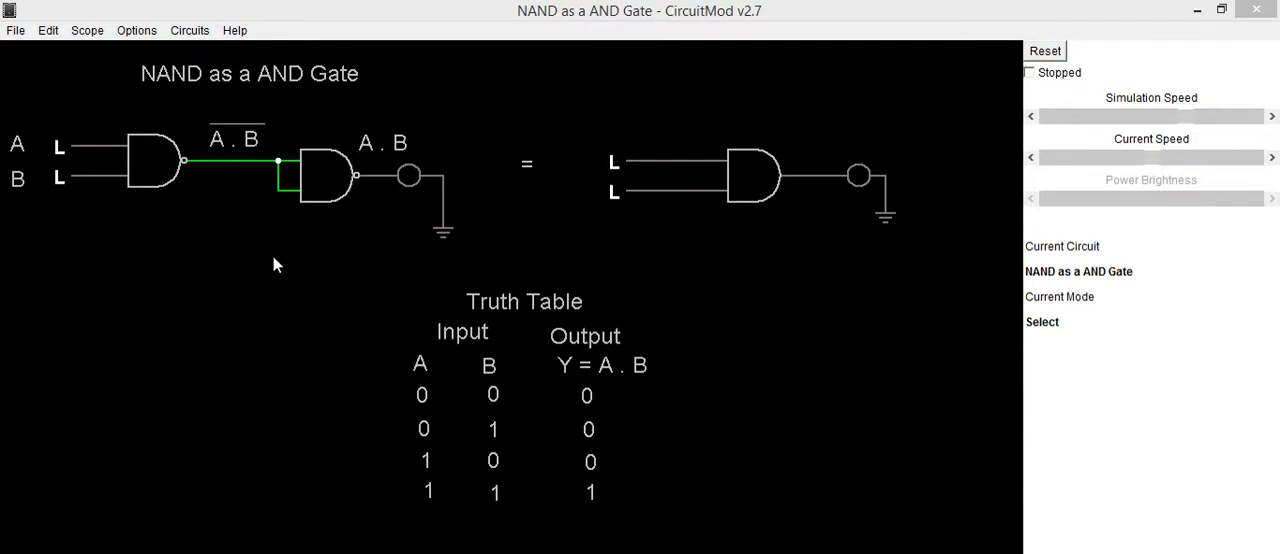
mouse_move(197, 233)
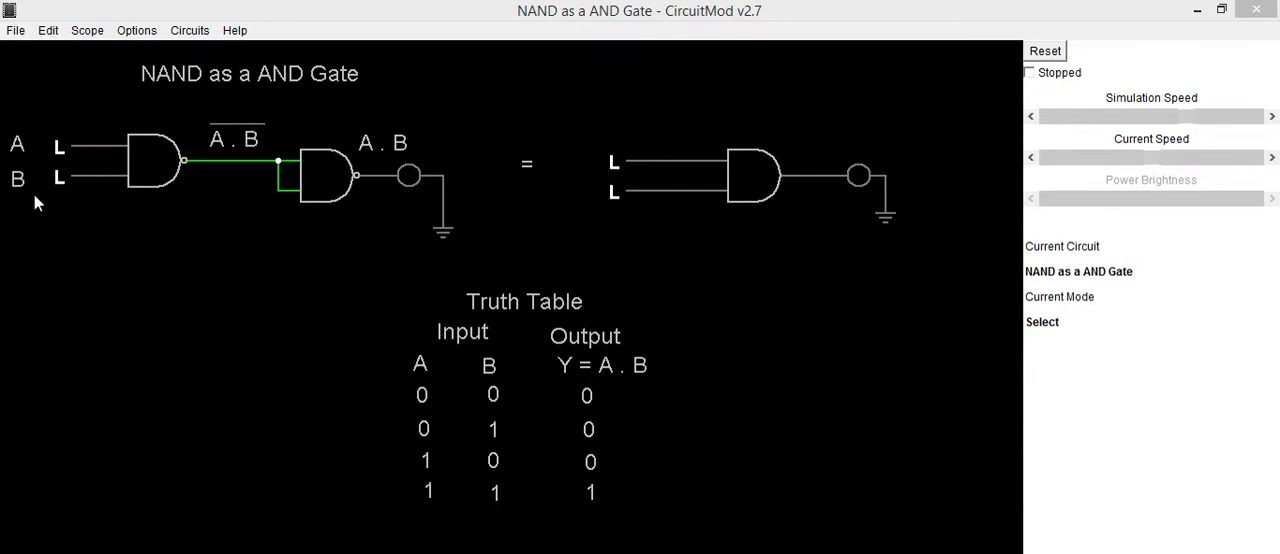
mouse_move(28, 145)
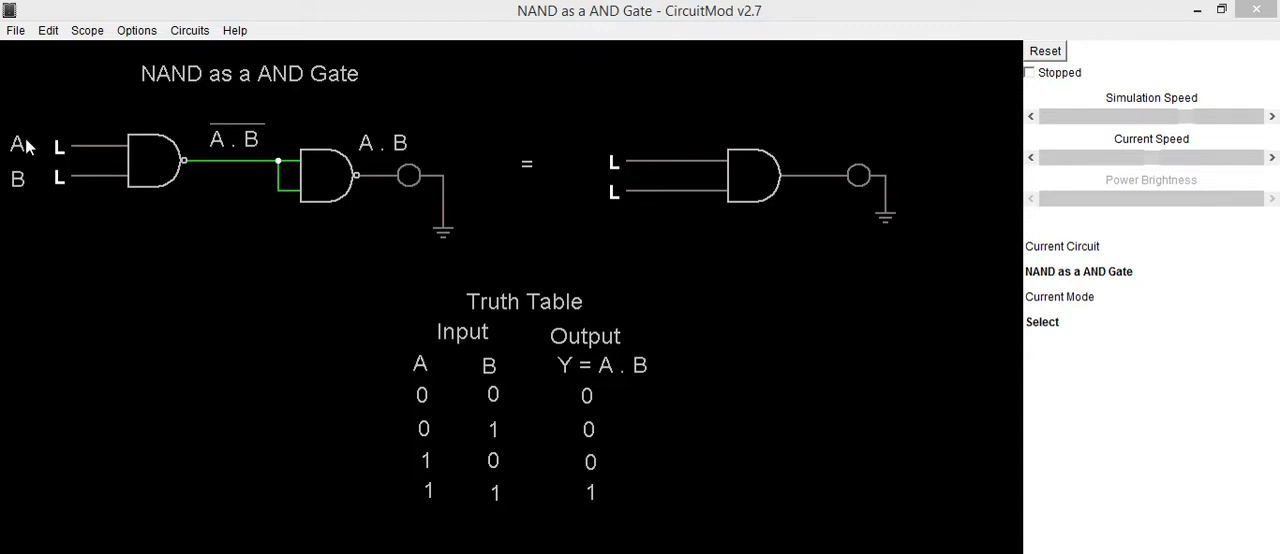
mouse_move(127, 191)
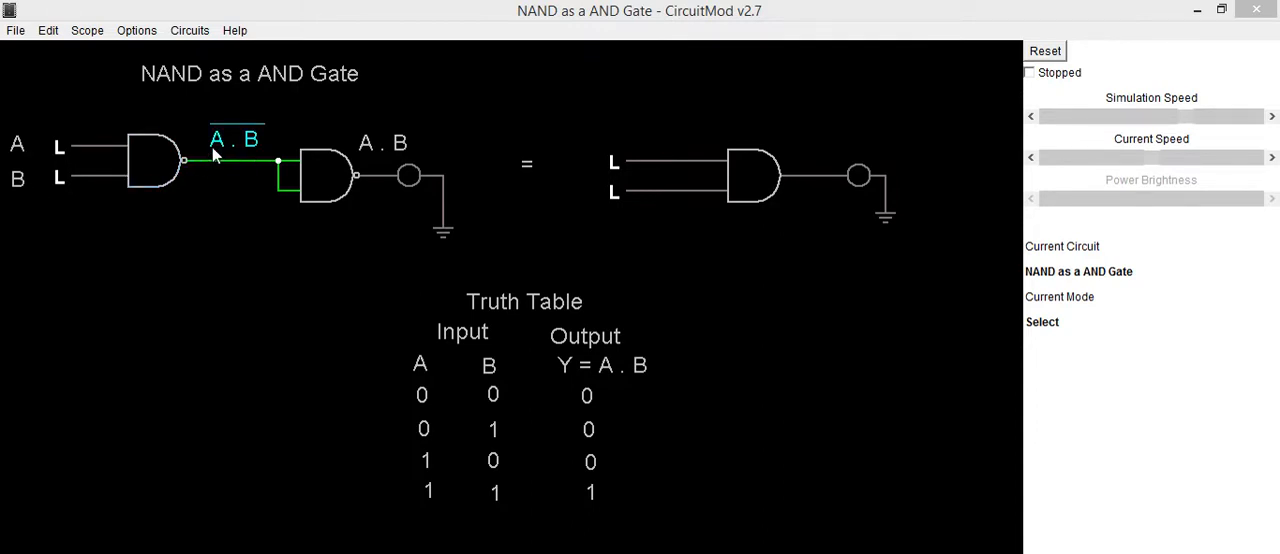
mouse_move(250, 135)
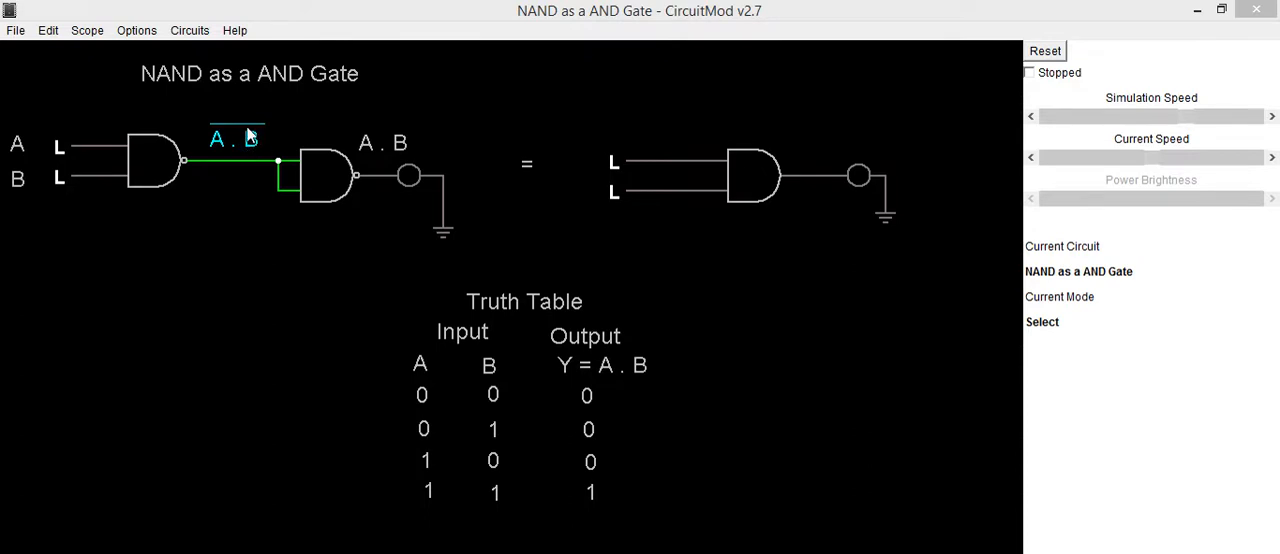
- Set input B high on both the two-NAND circuit and the AND gate, A low
click(150, 165)
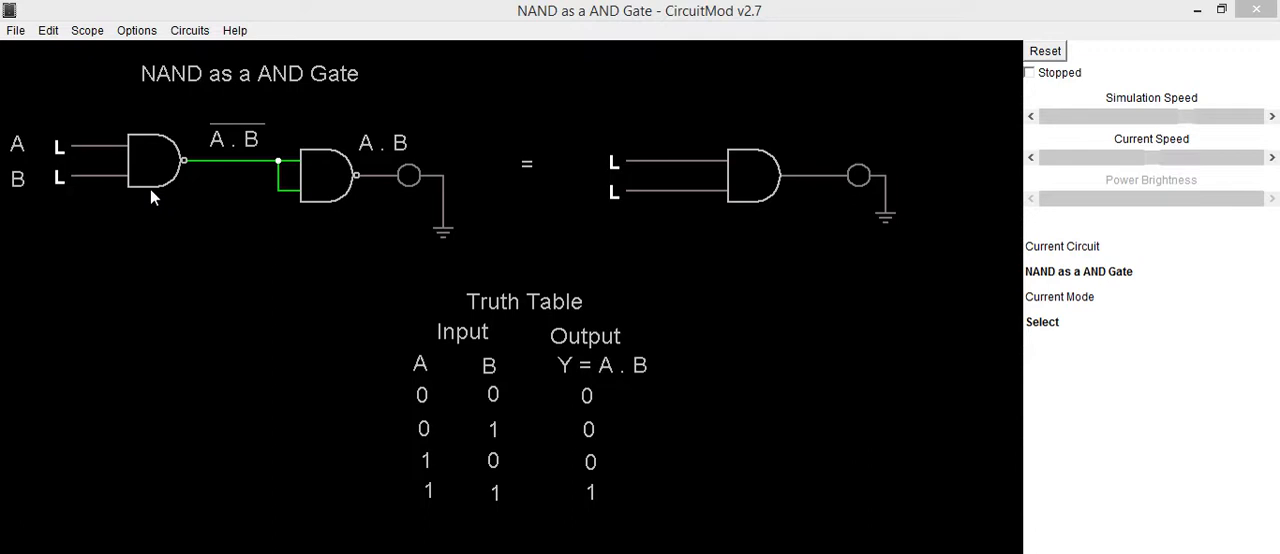
mouse_move(324, 152)
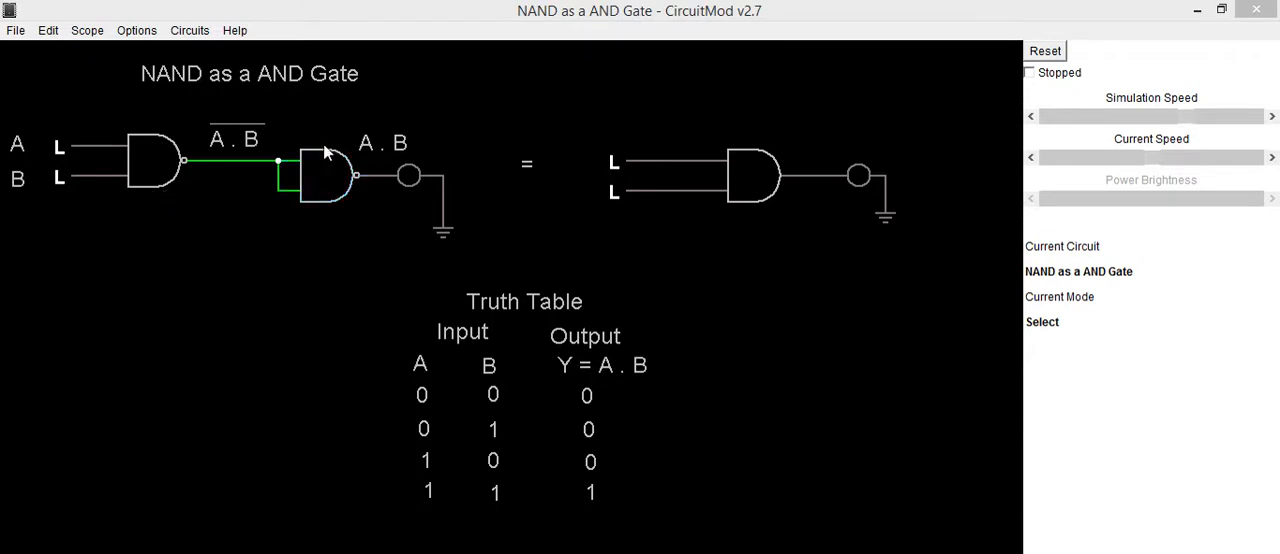
click(320, 185)
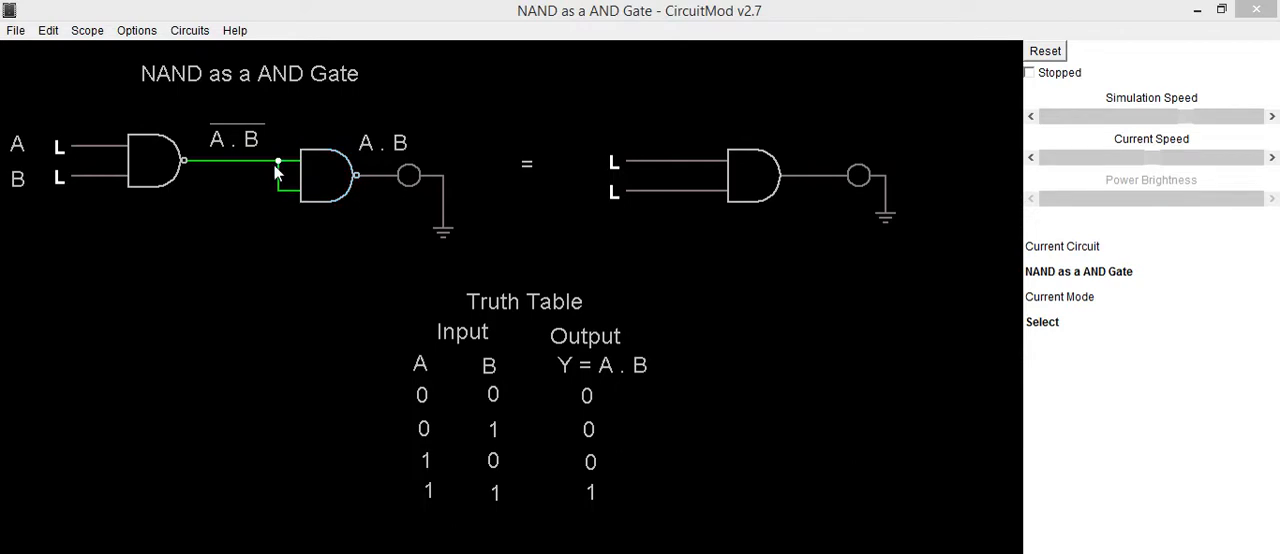
click(320, 175)
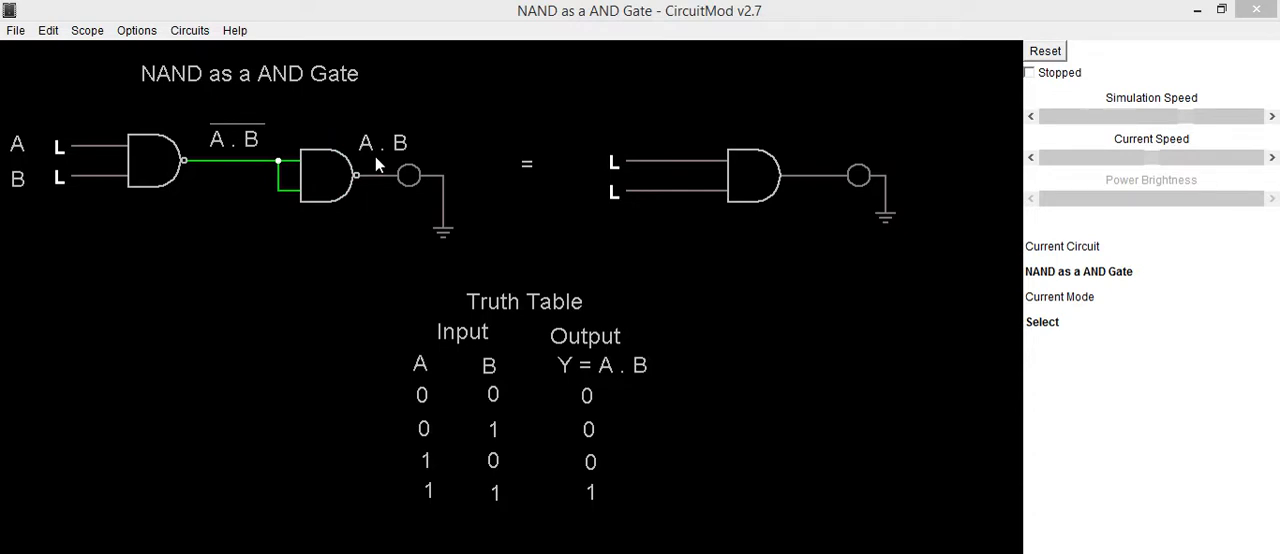
mouse_move(360, 150)
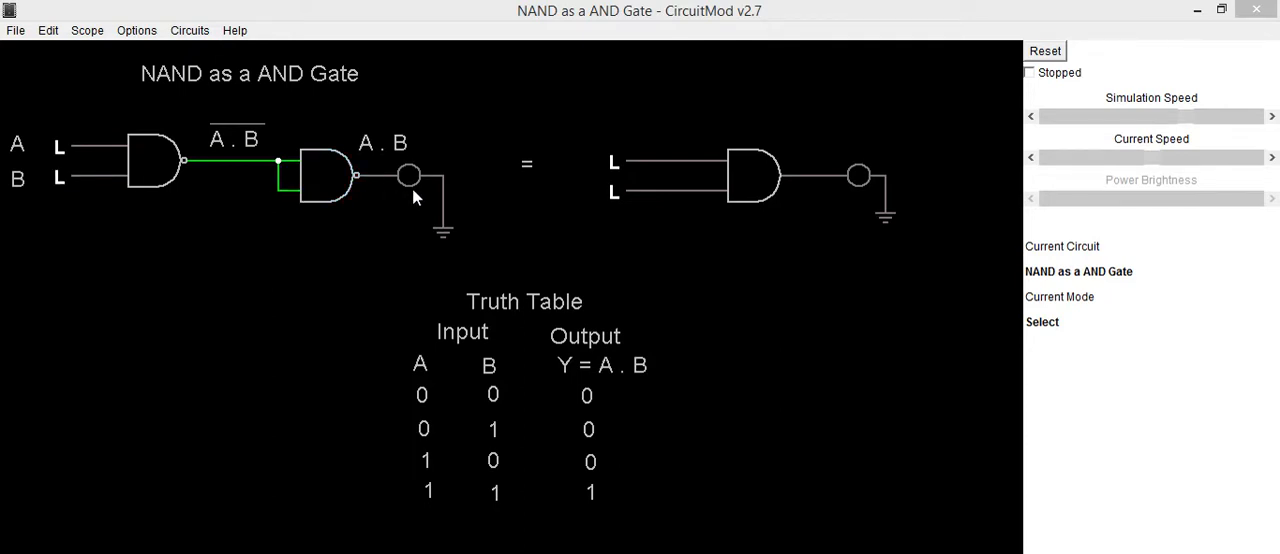
mouse_move(795, 218)
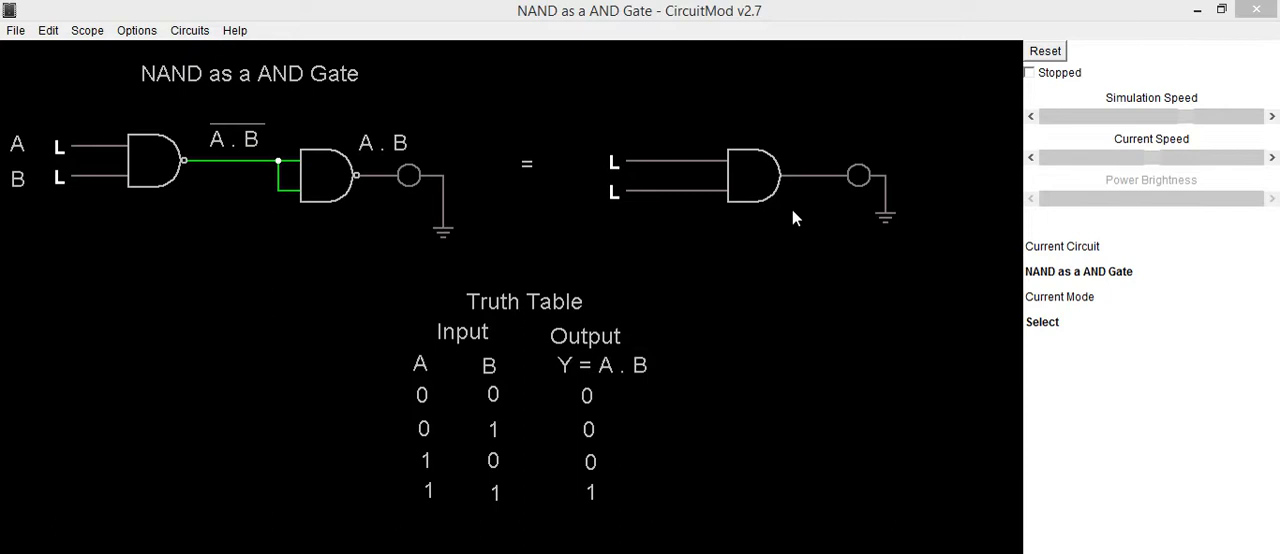
mouse_move(490, 396)
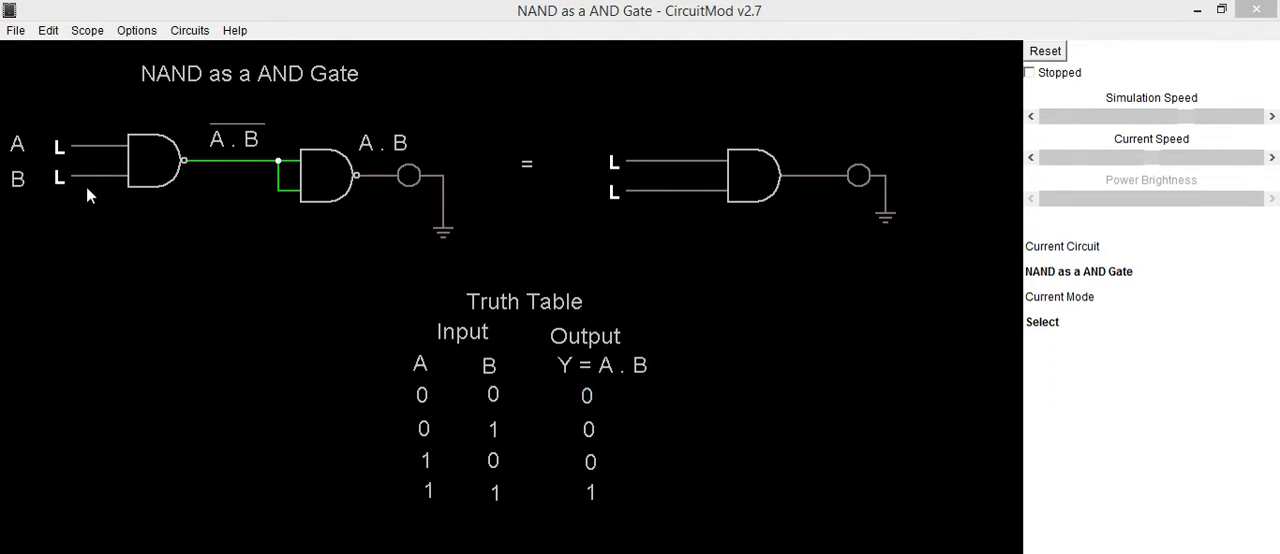
click(62, 177)
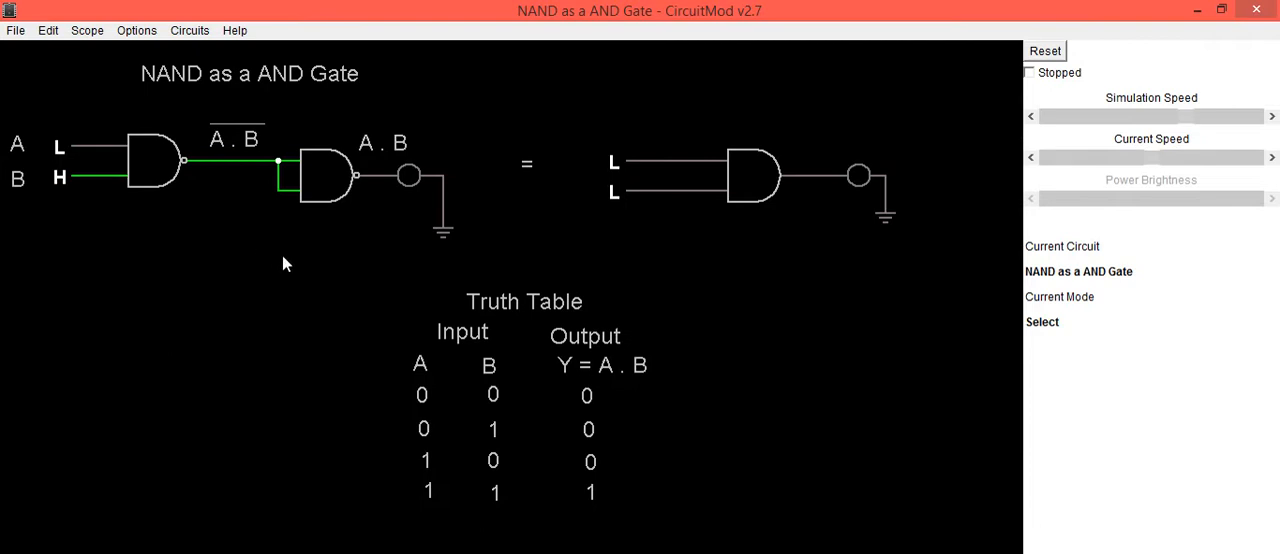
mouse_move(407, 200)
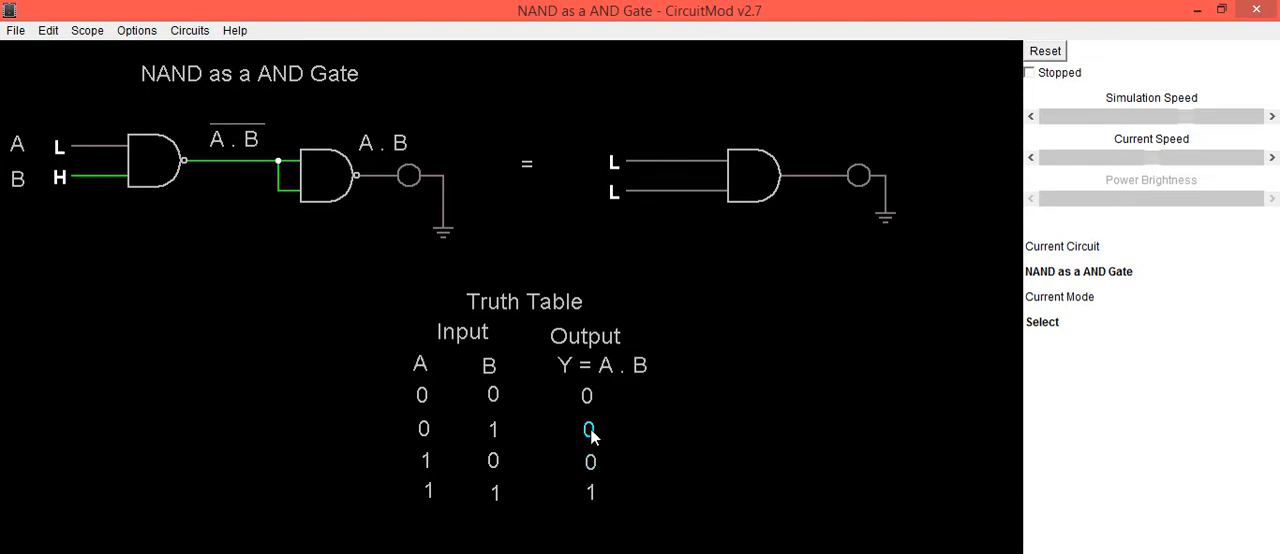
click(614, 192)
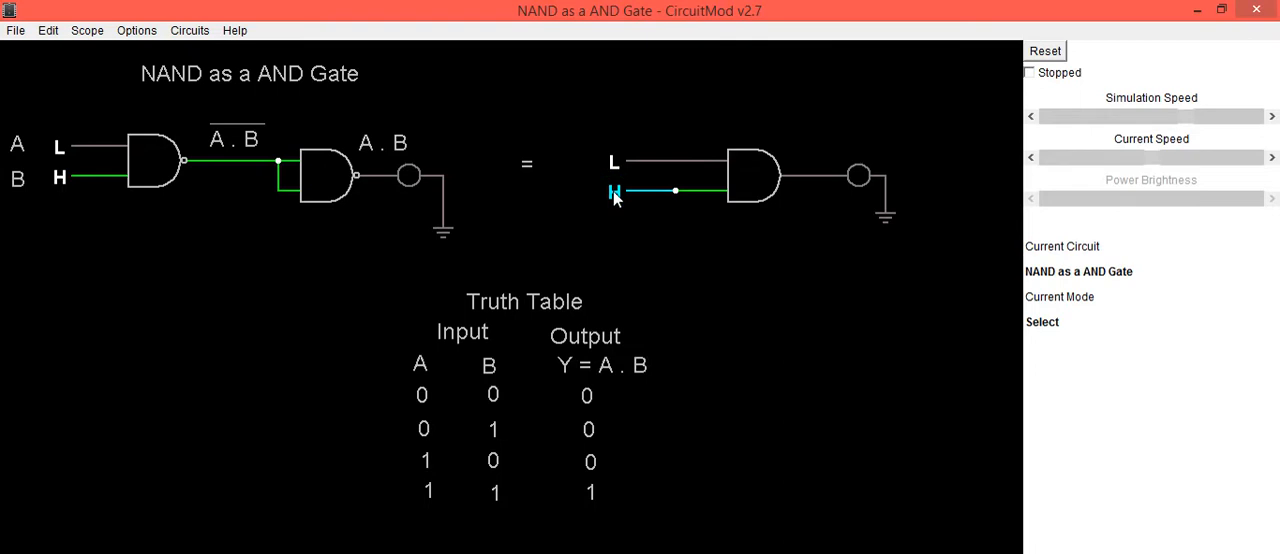
click(614, 191)
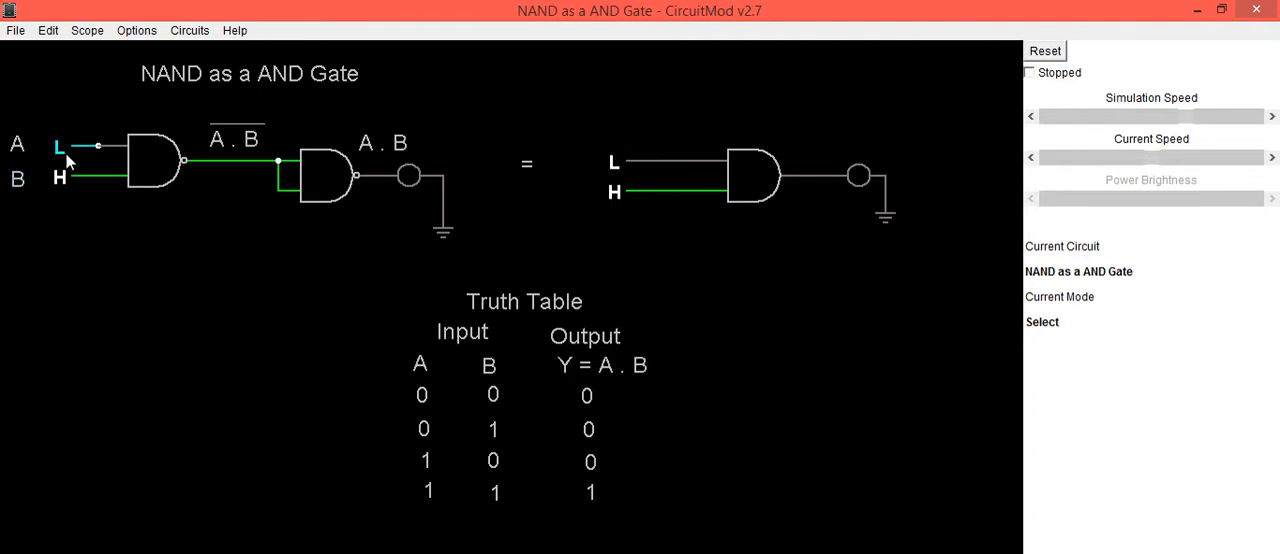
- Switch both circuits' inputs to A=H and B=L, outputs staying unlit
click(62, 147)
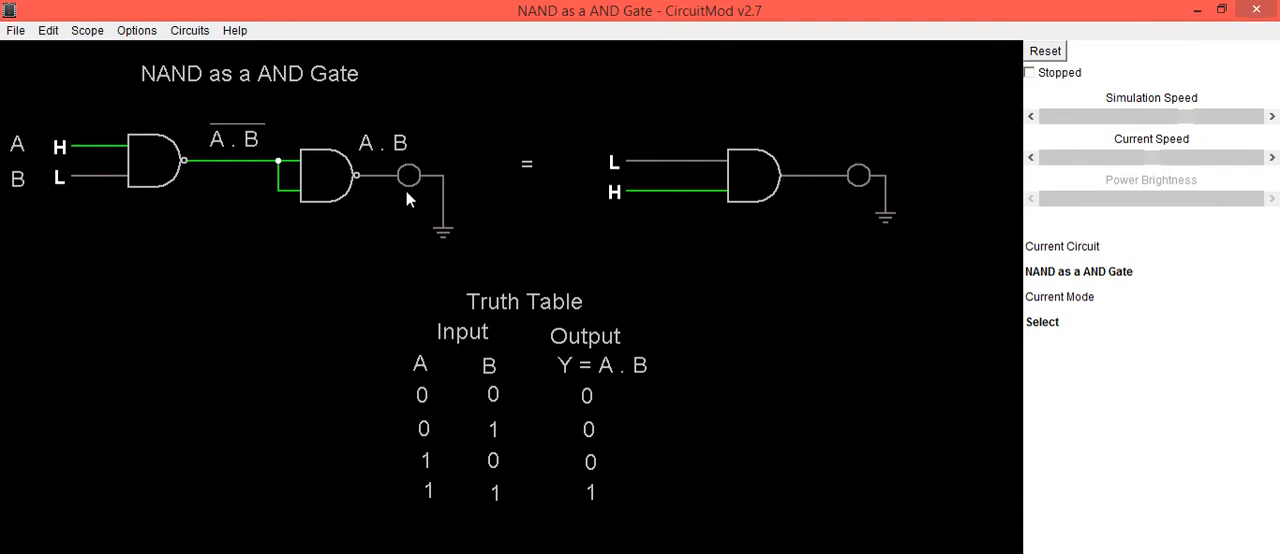
click(615, 191)
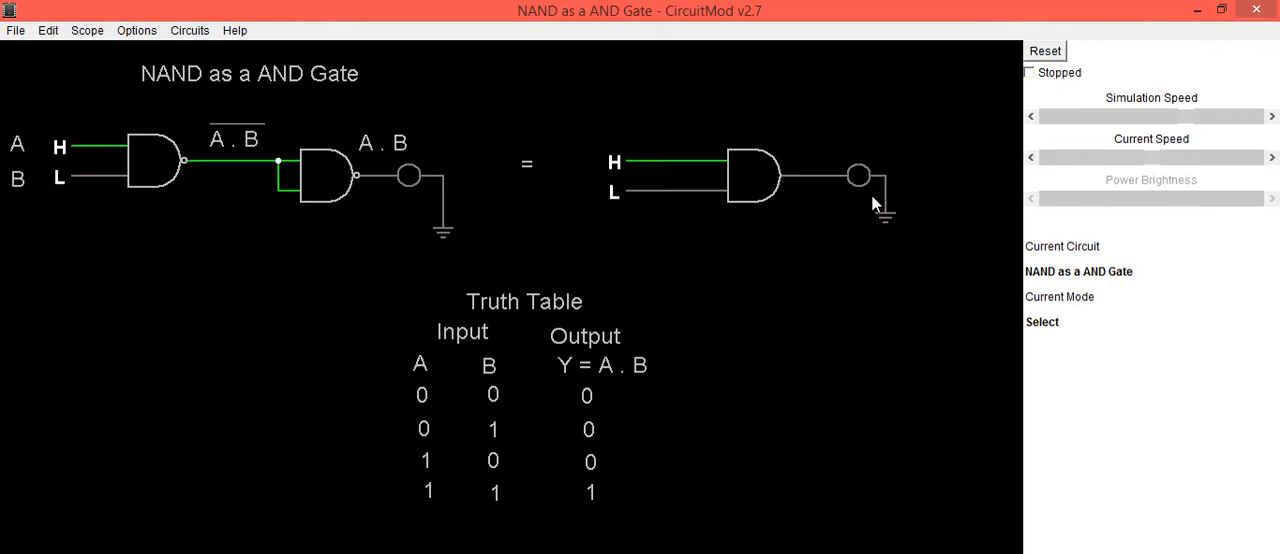
click(748, 175)
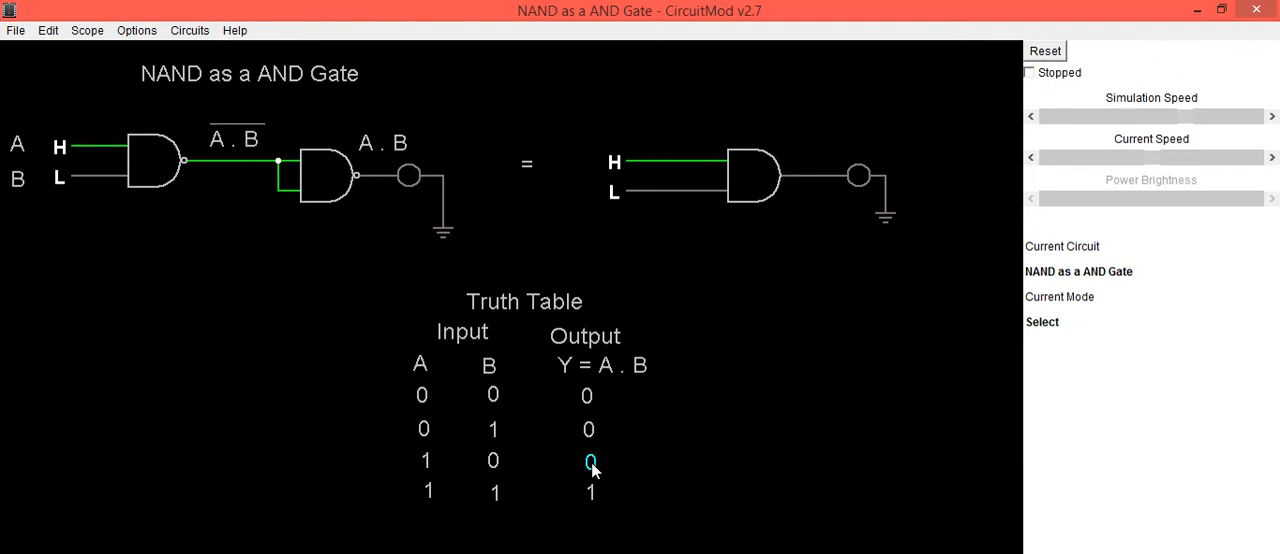
click(59, 177)
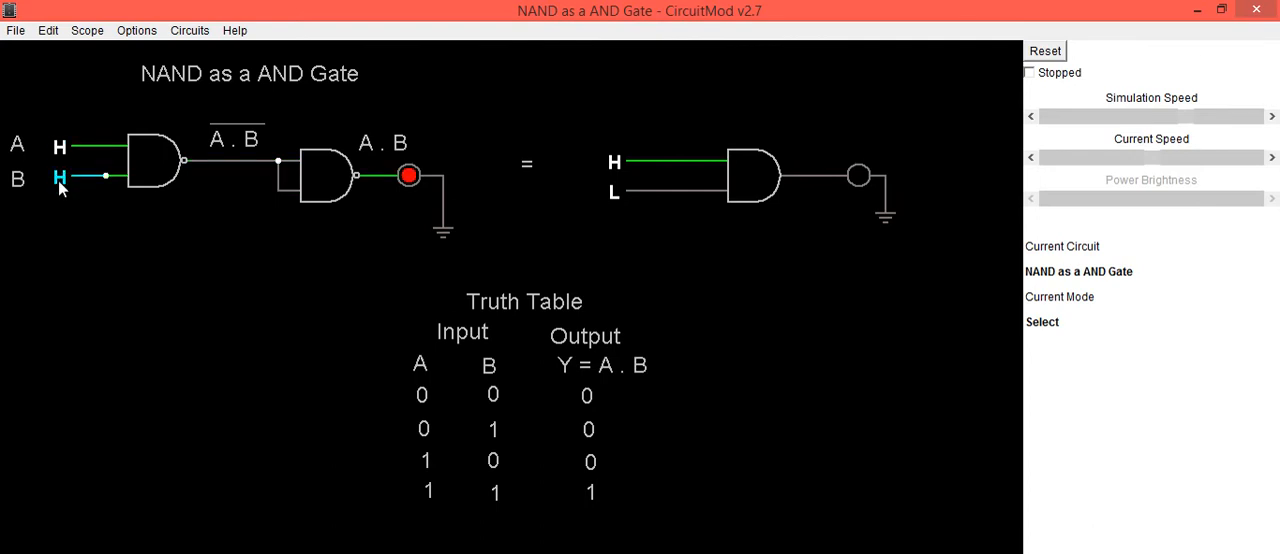
- Raise input B on both circuits so A=H, B=H lights both output lamps
click(60, 177)
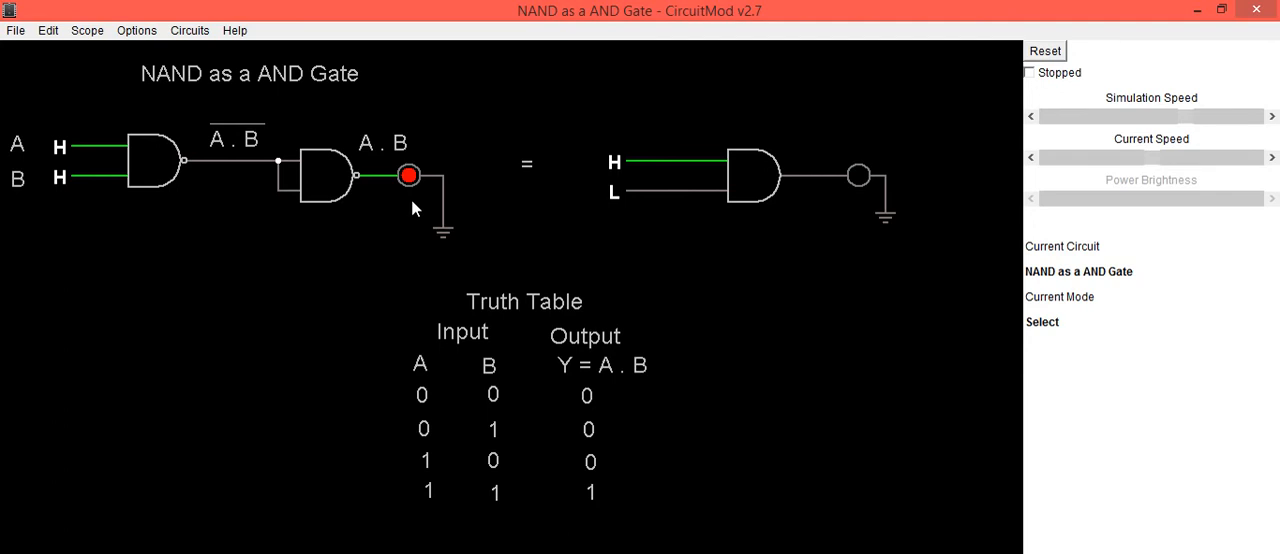
click(613, 192)
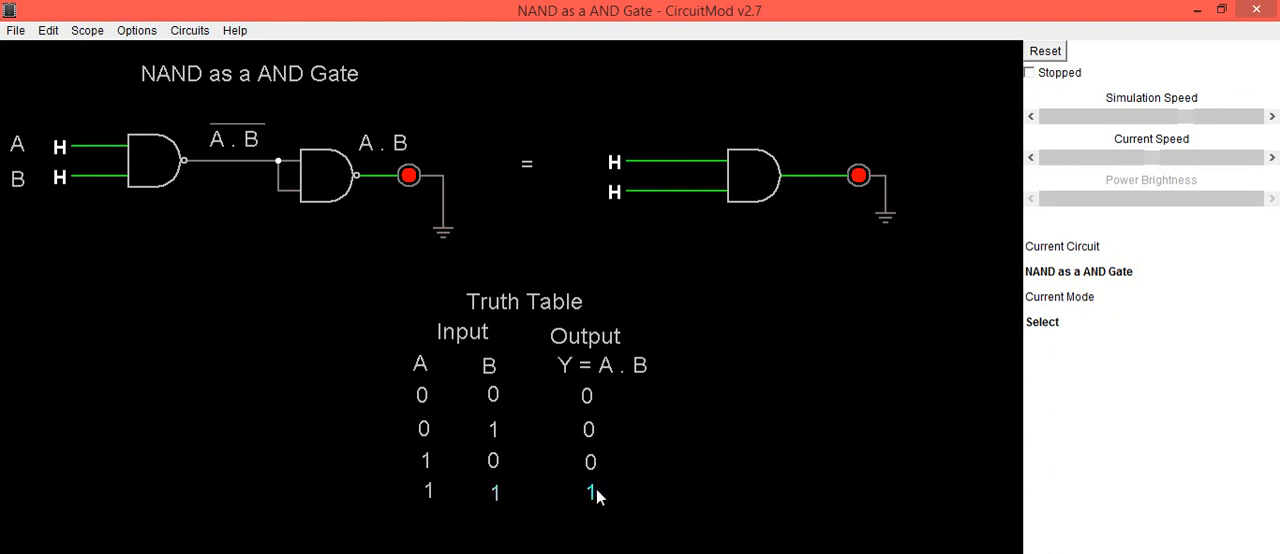
mouse_move(282, 222)
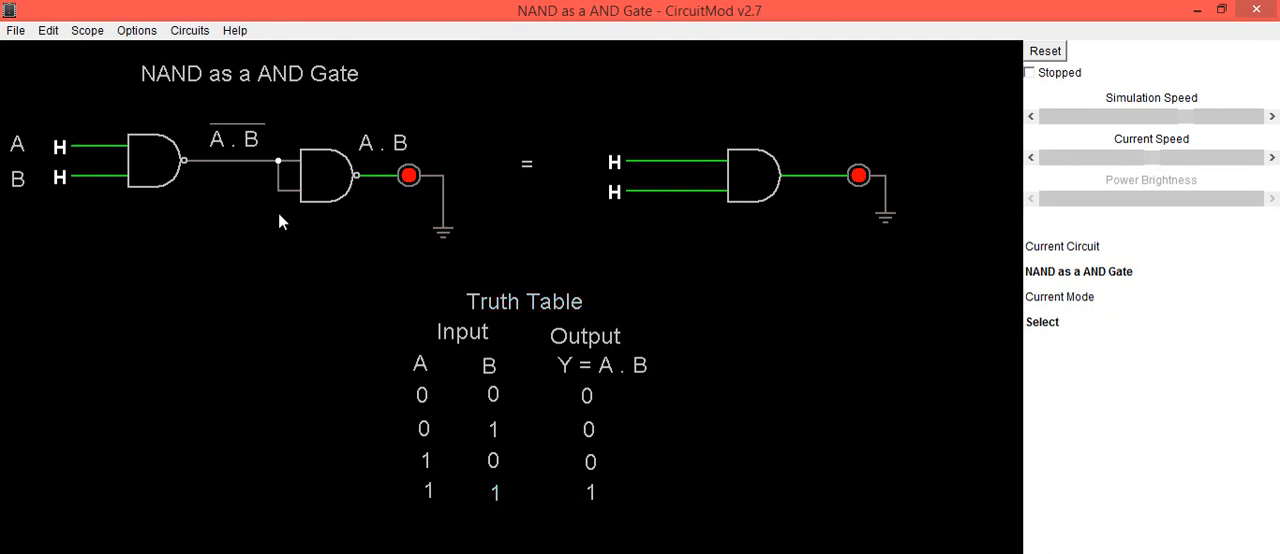